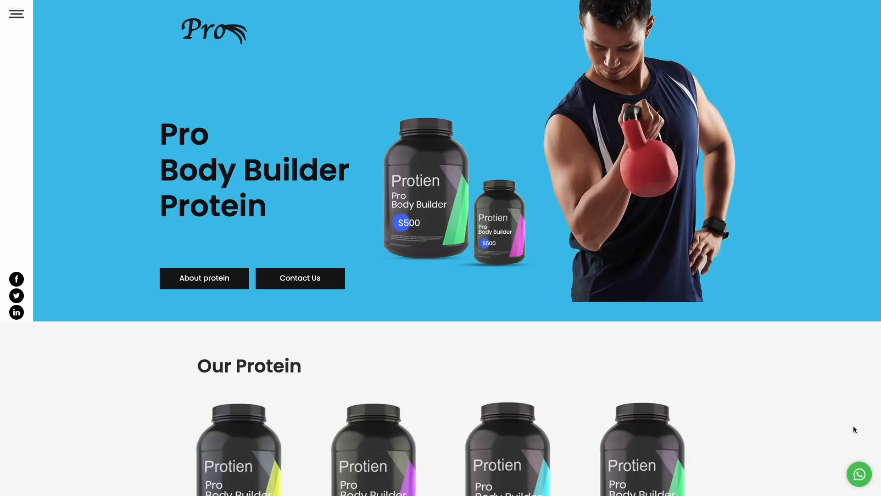
- View WhatsApp chat popups on the protein, consulting and Liberty NFT Market demo sites
click(859, 473)
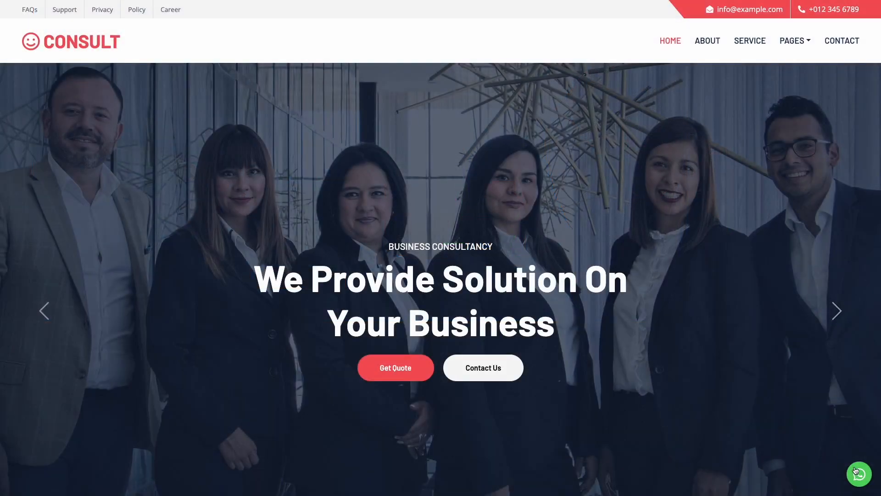
click(858, 474)
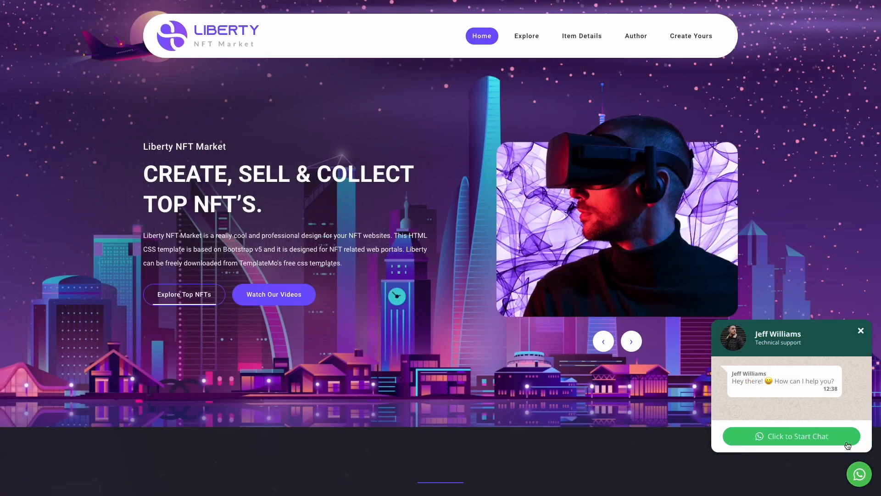
click(859, 330)
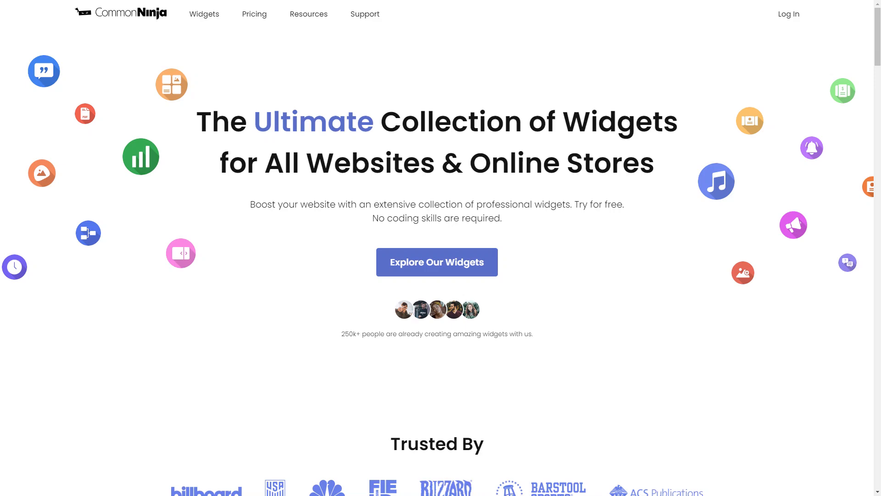
- Browse the Common Ninja widget catalog down to the WhatsApp Chat widget
click(436, 261)
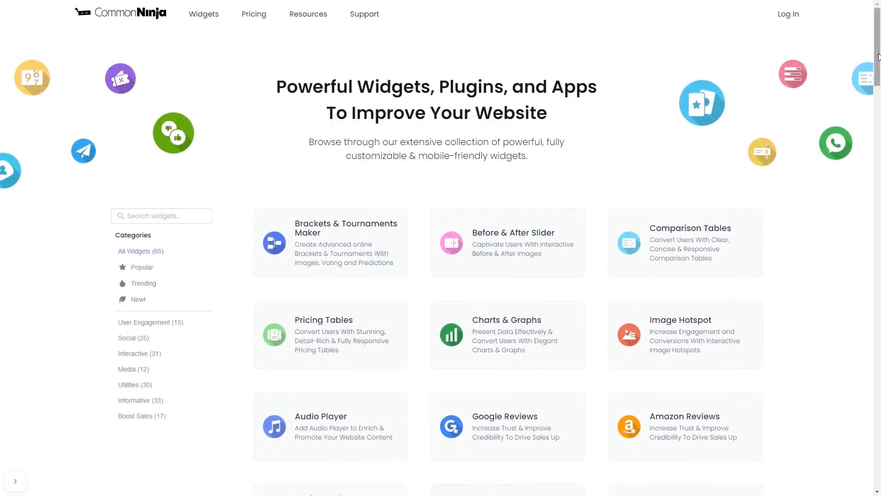
scroll(down, 3)
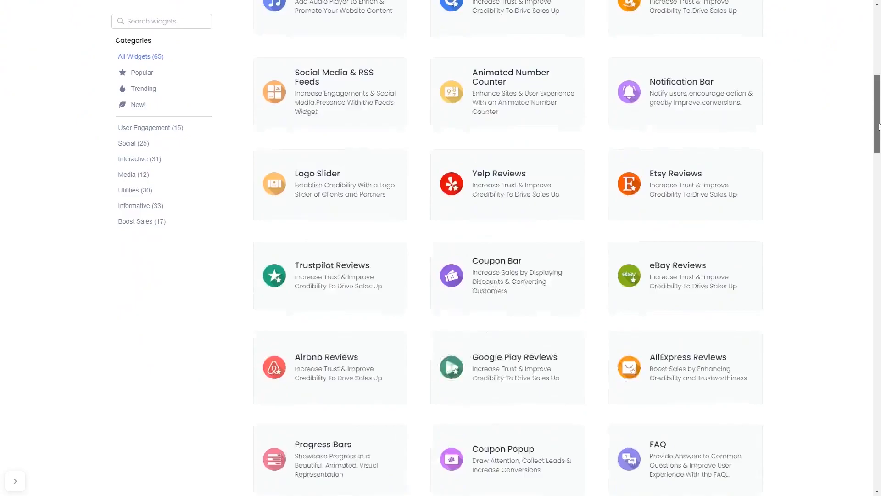
scroll(down, 3)
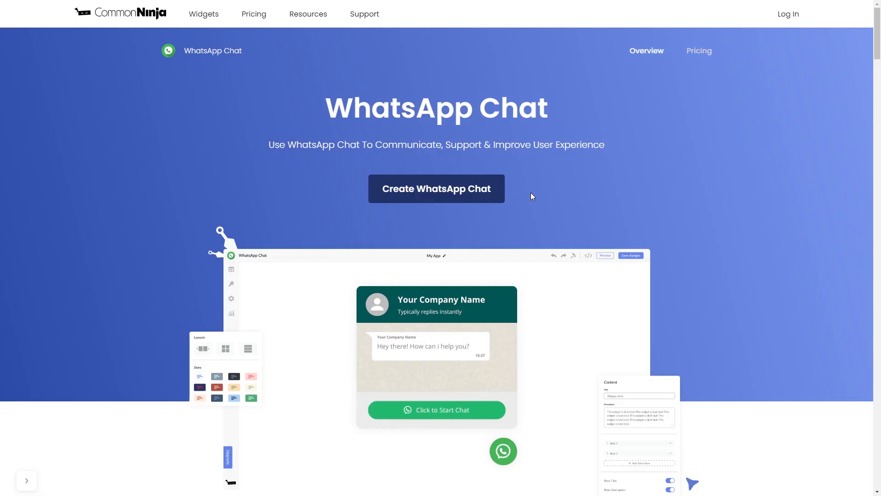
mouse_move(497, 204)
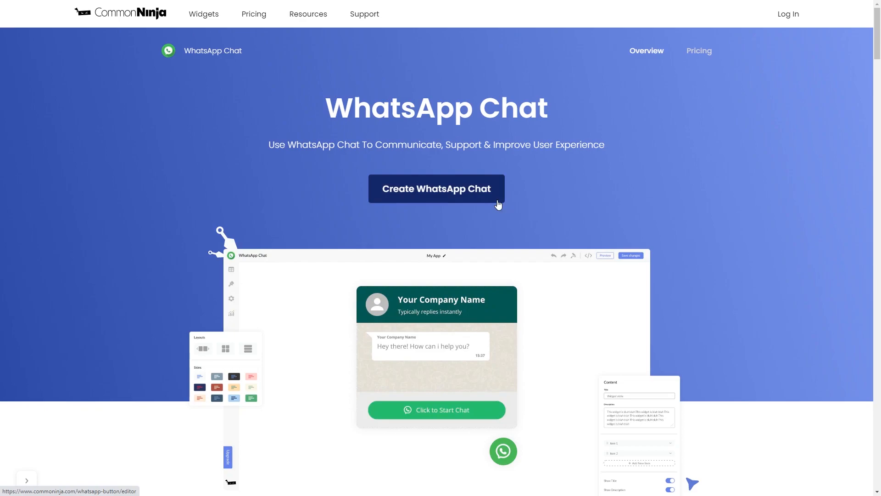
- Create a new WhatsApp Chat widget, landing in the editor's design settings
click(436, 188)
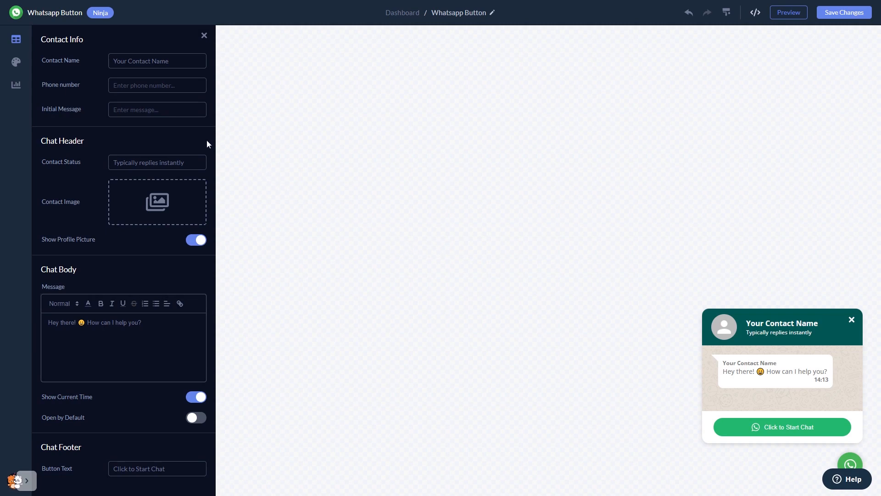
mouse_move(217, 194)
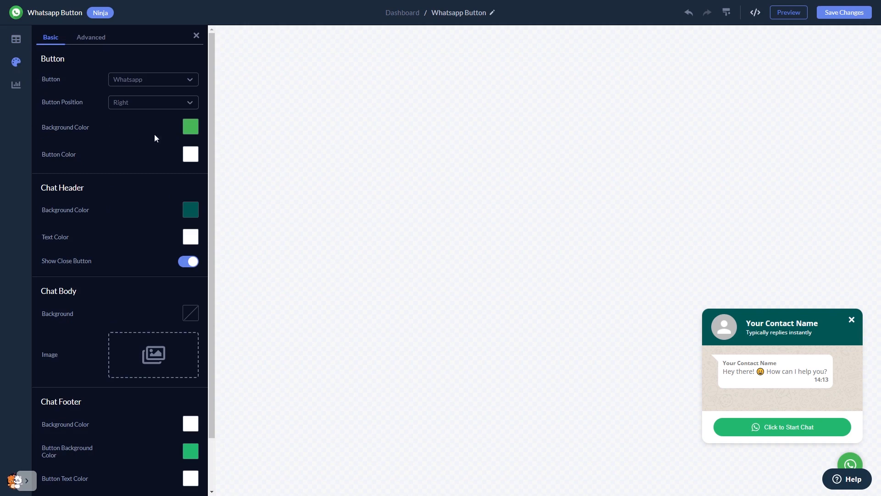
- Recolor the chat button and chat header backgrounds from green to dark purple
click(190, 127)
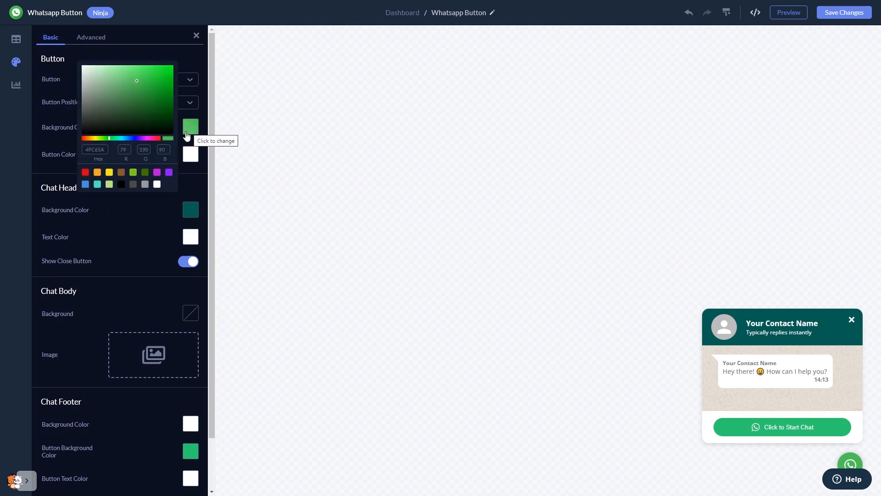
click(164, 88)
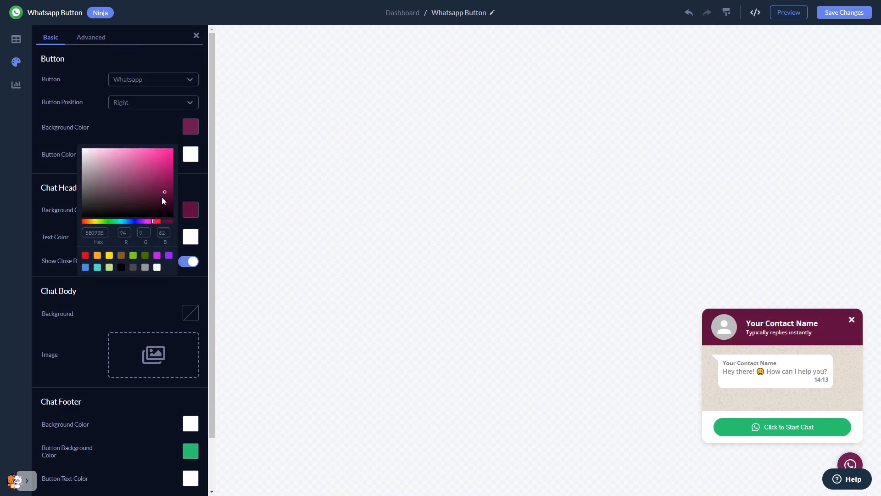
click(191, 197)
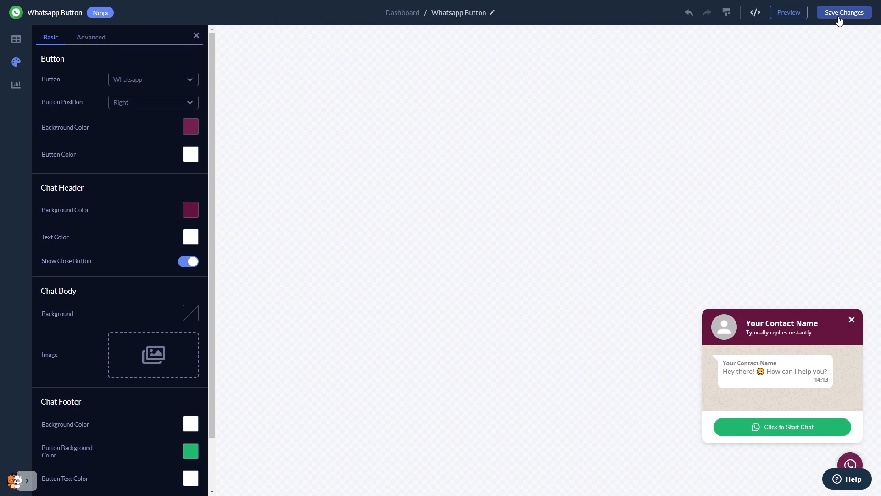
mouse_move(503, 96)
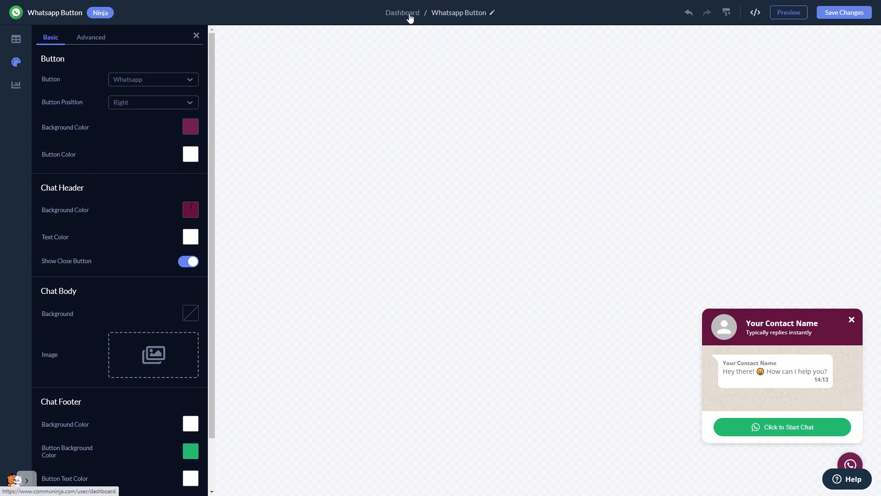
- From the dashboard, copy My Widget's installation code and dismiss the code window
click(401, 12)
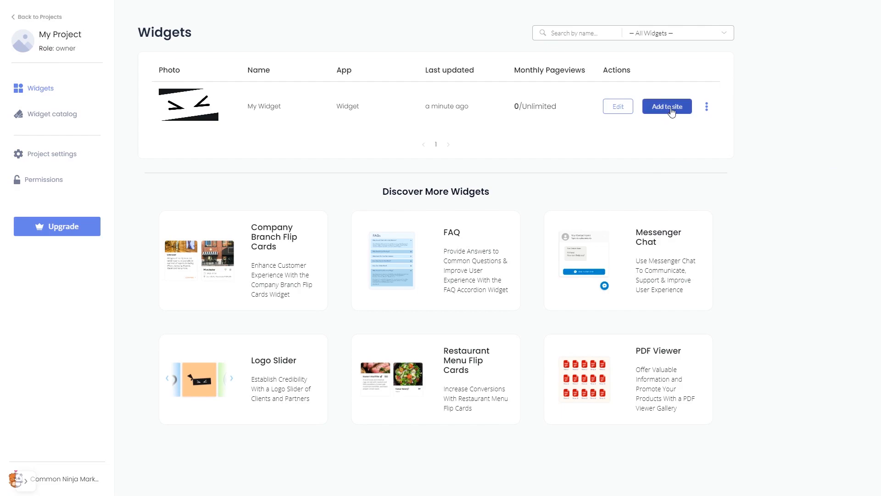
click(667, 107)
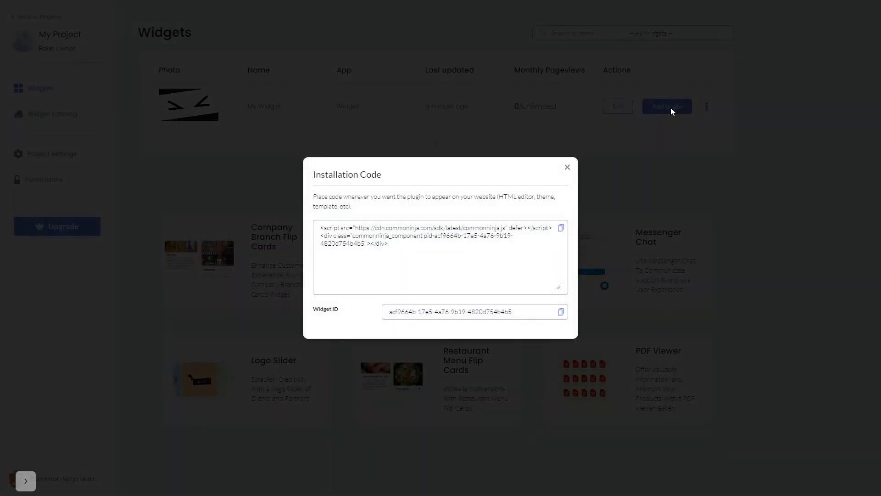
mouse_move(592, 221)
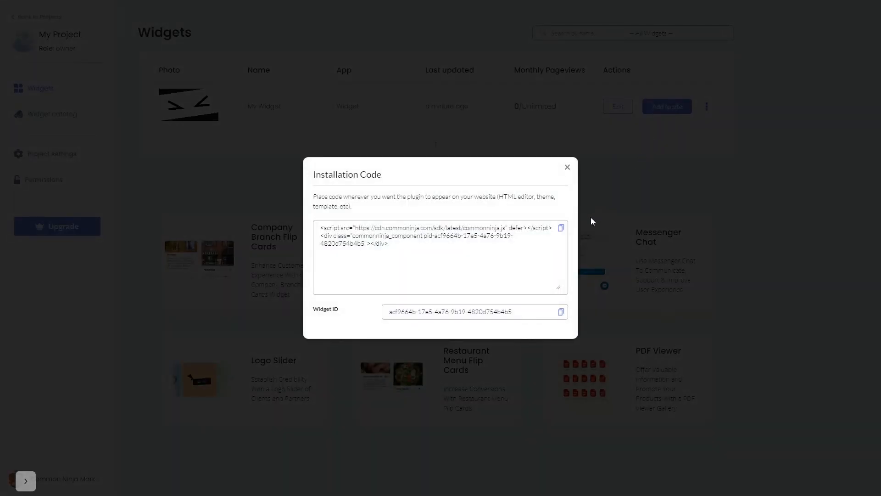
click(560, 227)
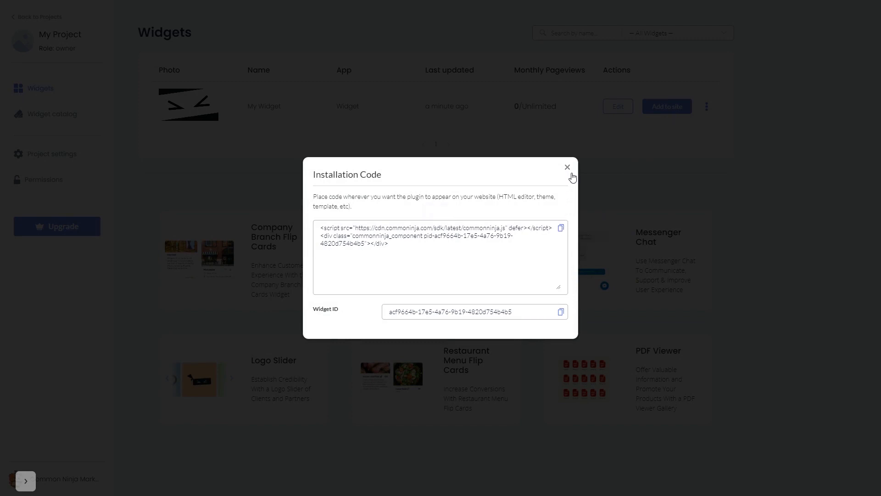
click(567, 167)
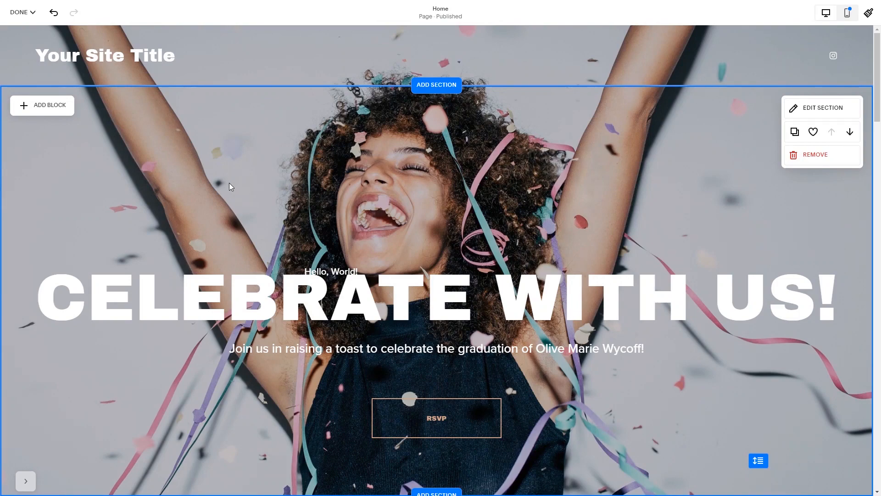
- Add a Code block to the empty section below the CELEBRATE WITH US! banner
scroll(down, 3)
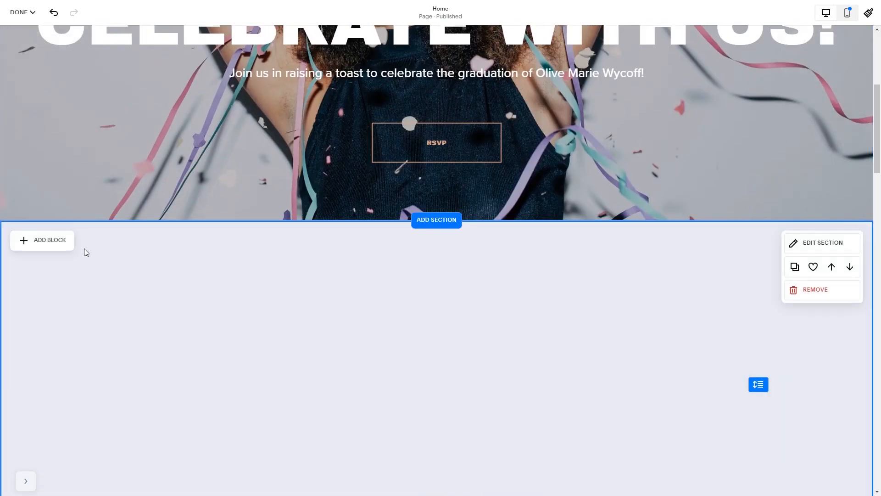
click(42, 240)
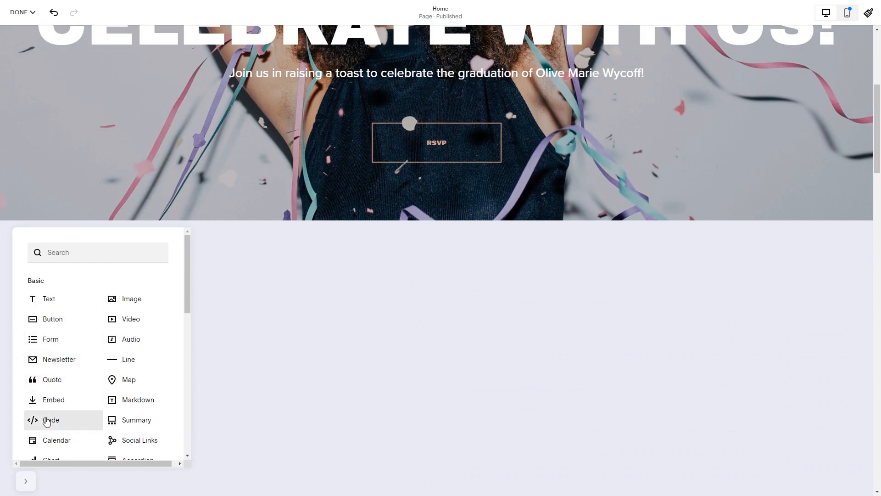
click(52, 419)
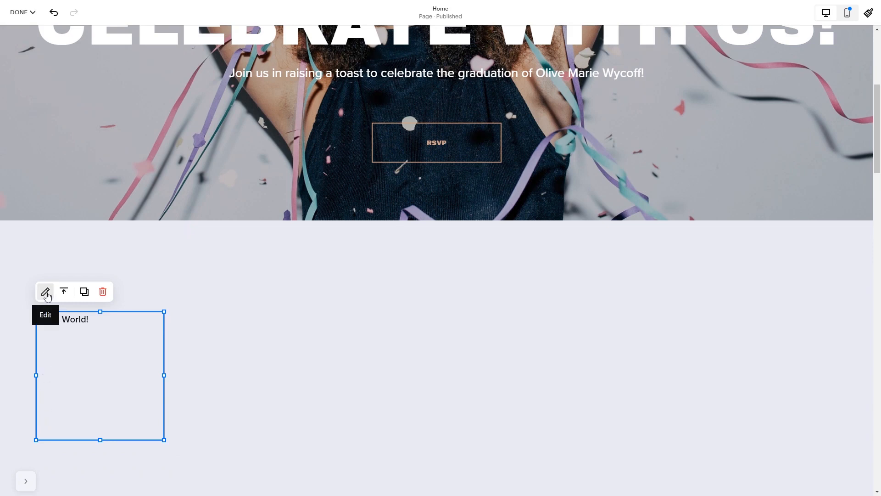
click(45, 291)
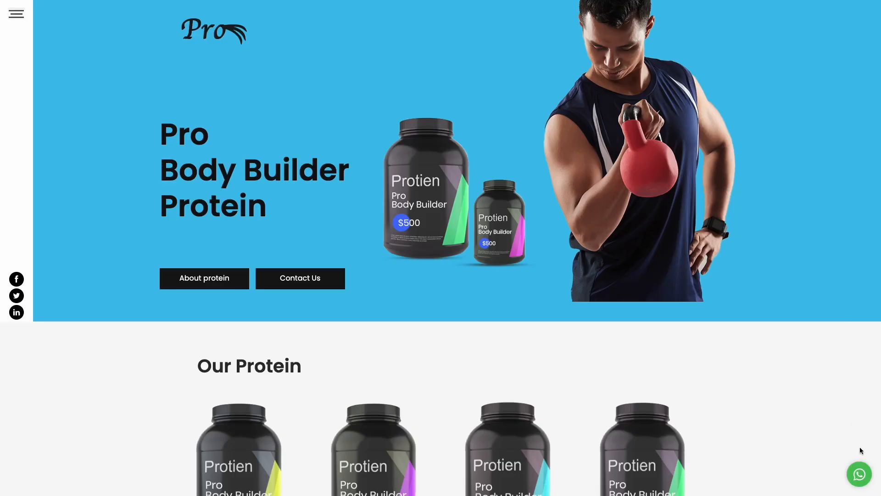
- Show the protein site's WhatsApp chat popup with Matthias, the professional trainer
click(859, 474)
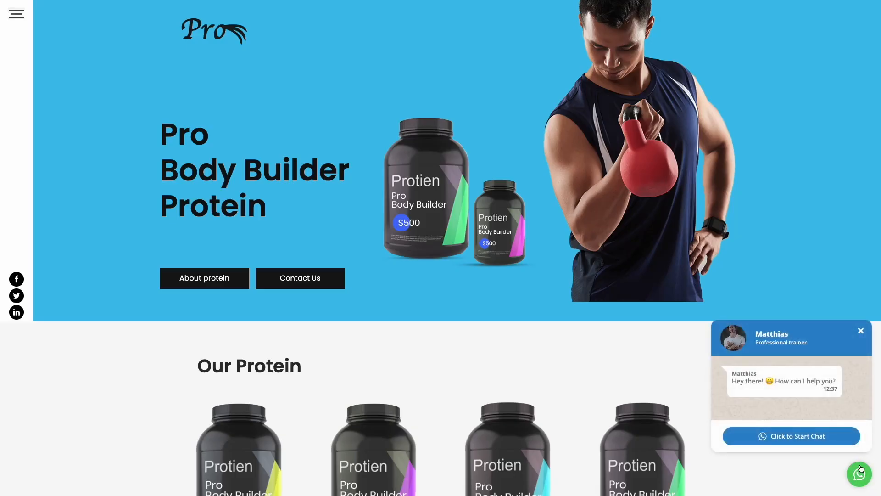